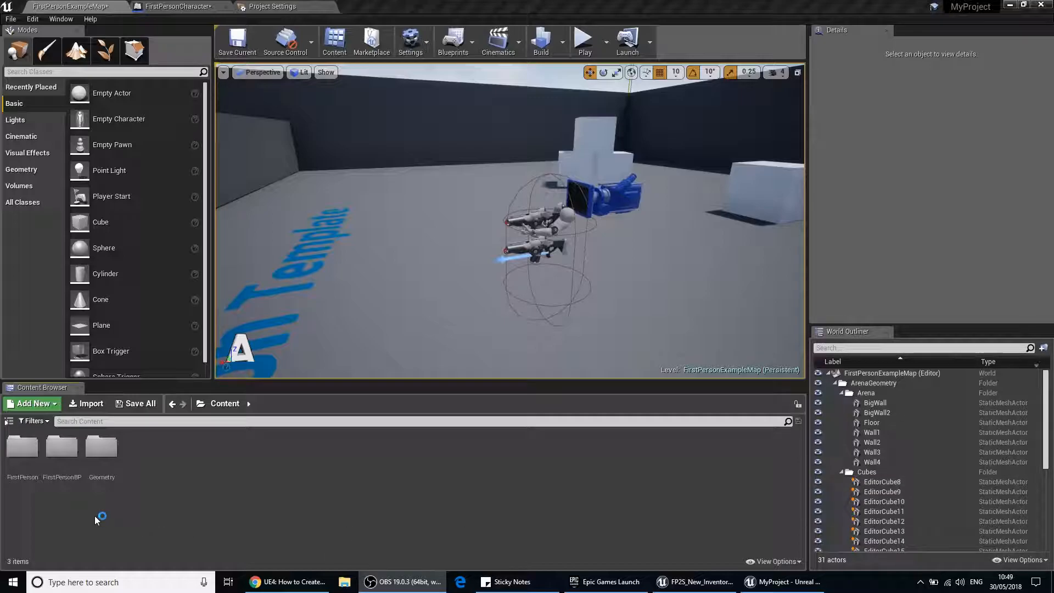
Open the FirstPersonBP folder in the Content Browser
double_click(62, 446)
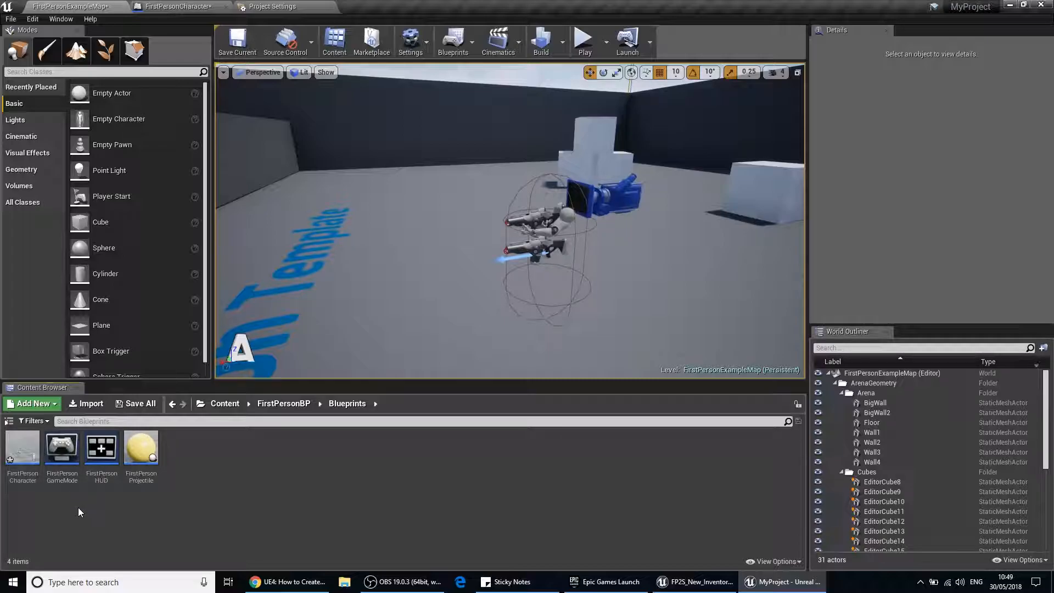
mouse_move(22, 455)
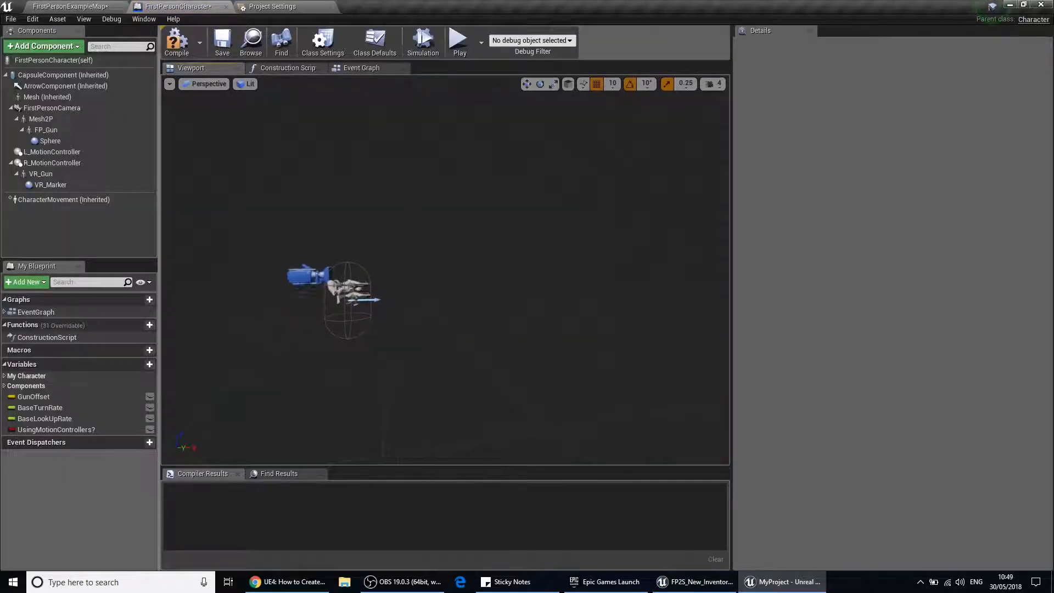
Add a Spot Light component to the character and select the FP_Gun component
drag(336, 296, 437, 303)
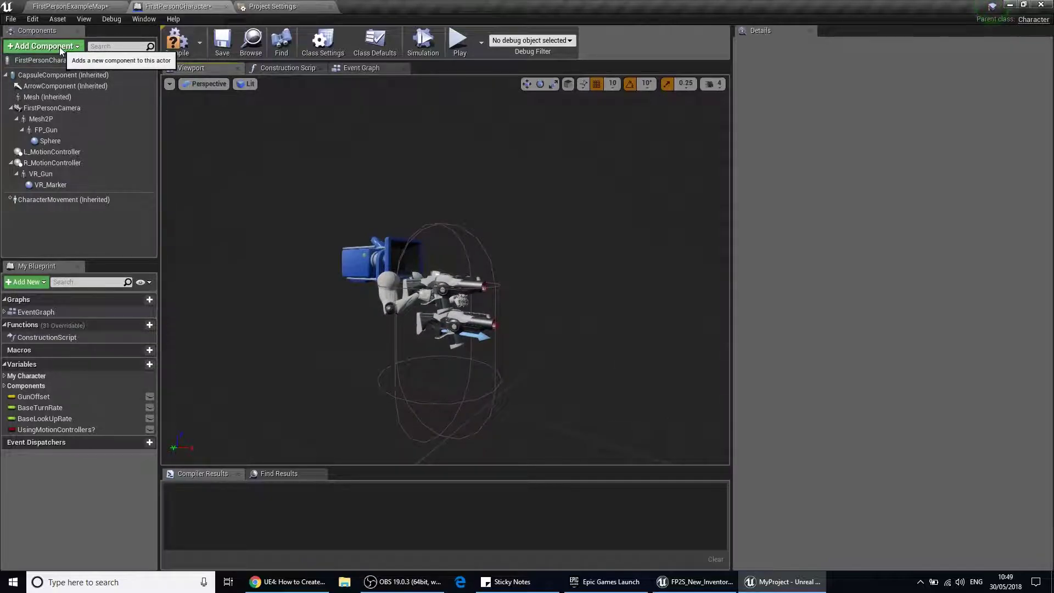
click(43, 46)
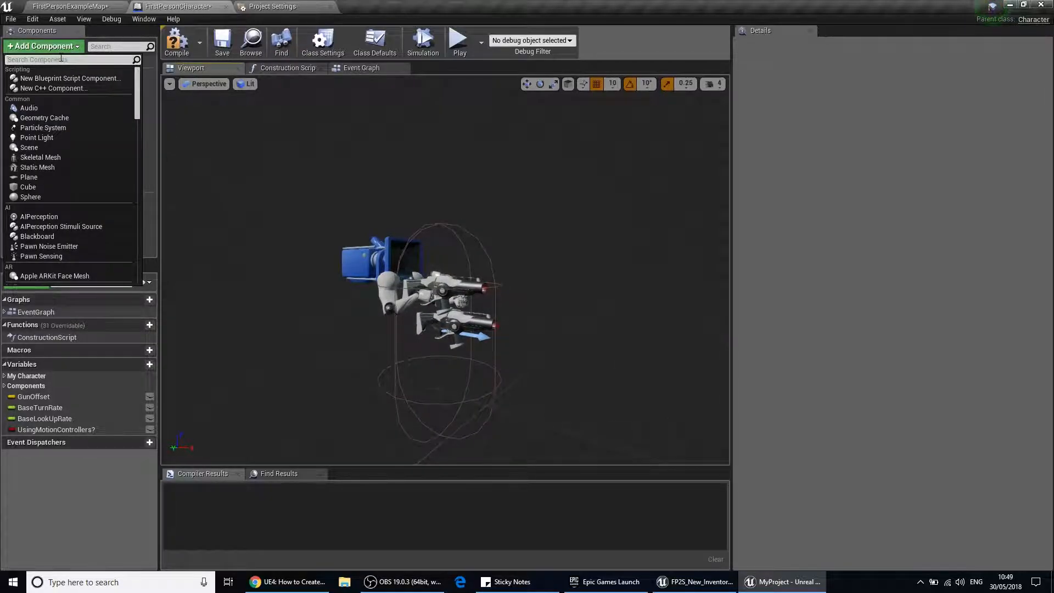
text(spot)
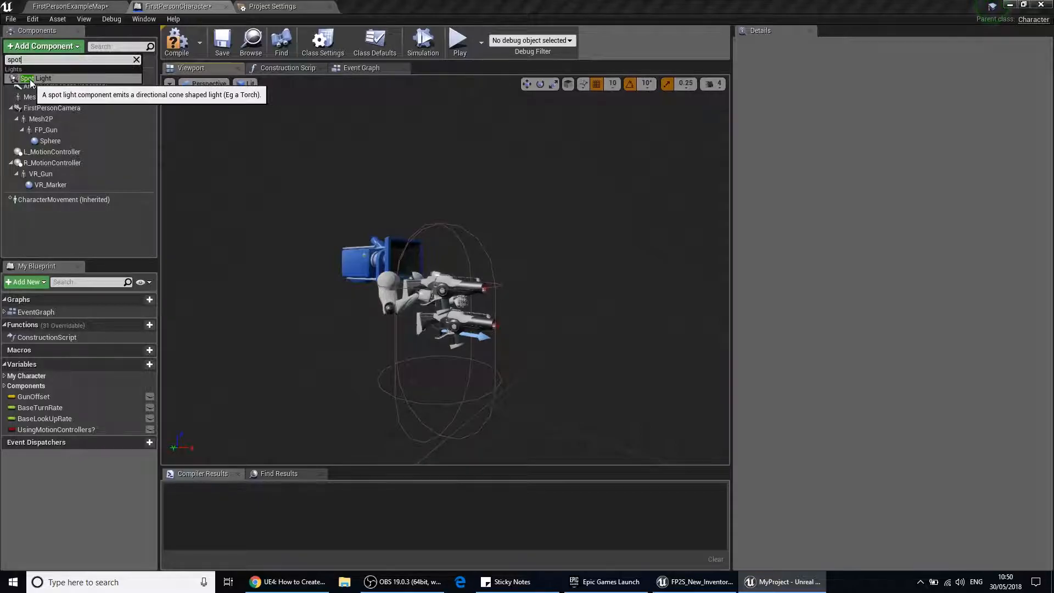
click(31, 78)
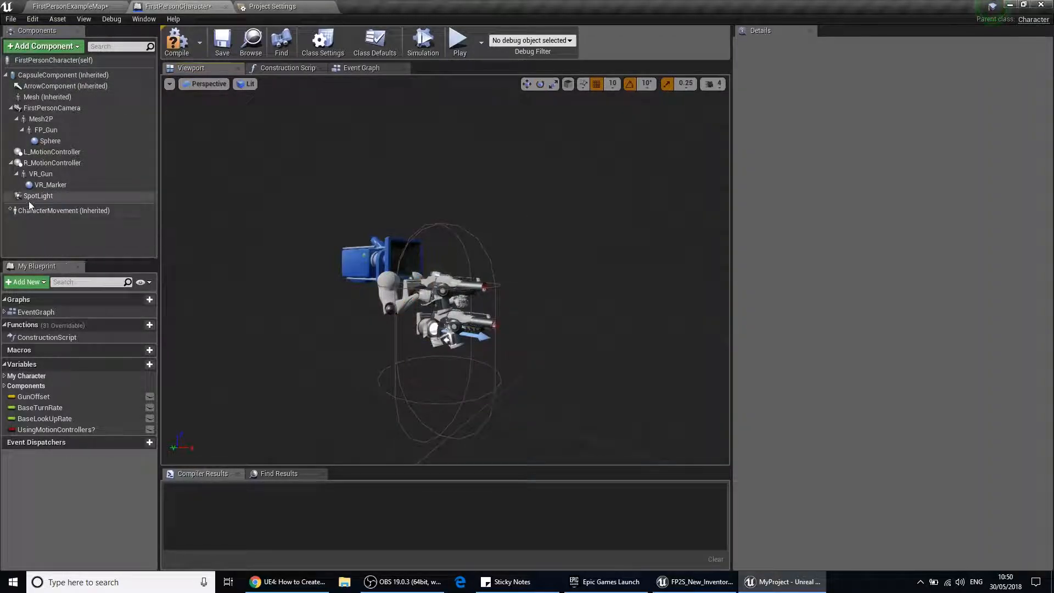
click(46, 130)
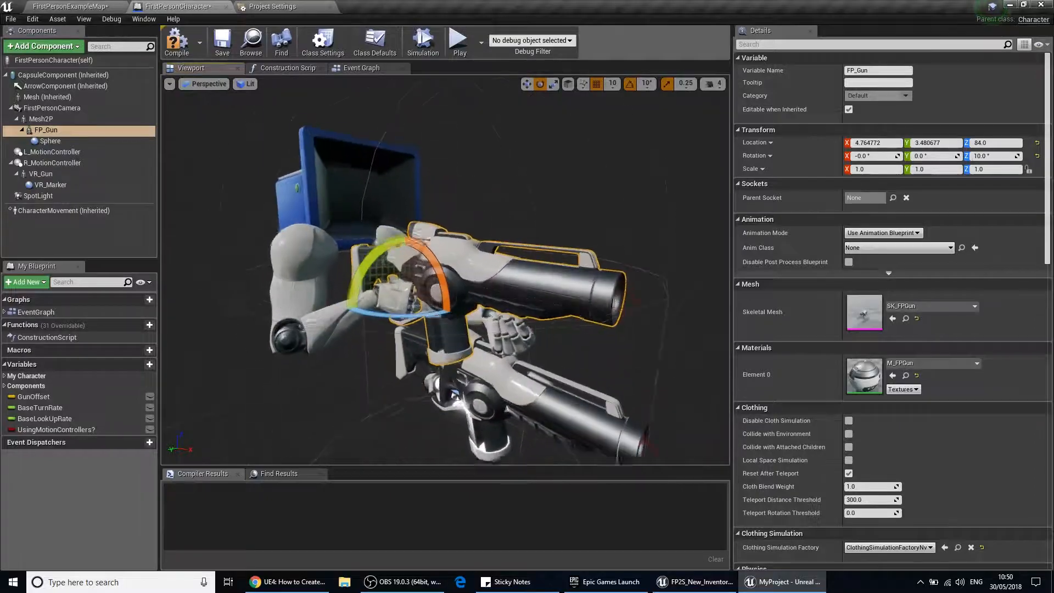
Attach the SpotLight under FP_Gun, move it to the barrel front, and filter Details by 'Visi'
click(37, 195)
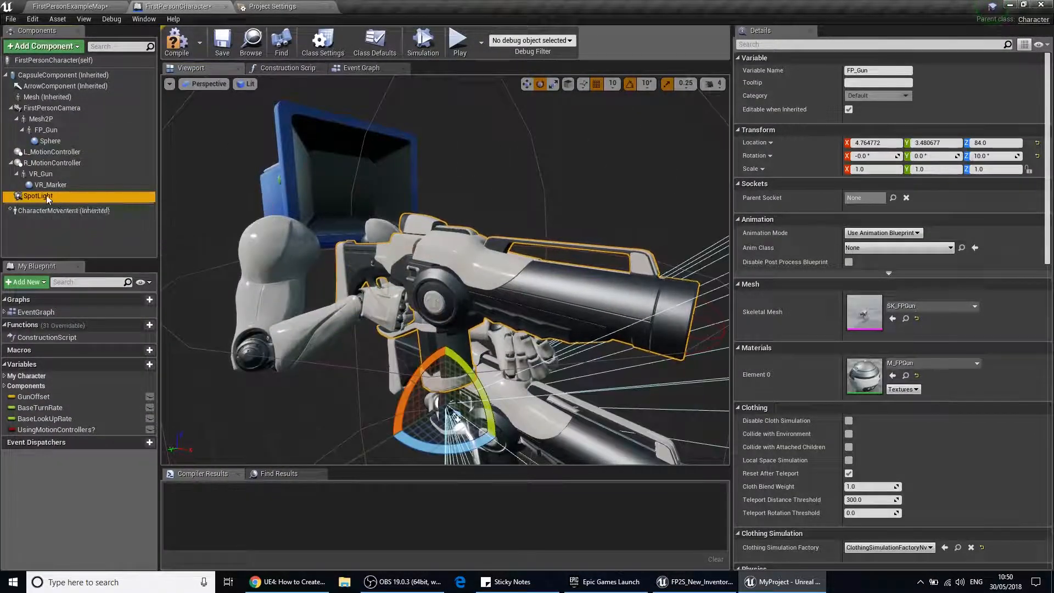
drag(38, 195, 46, 130)
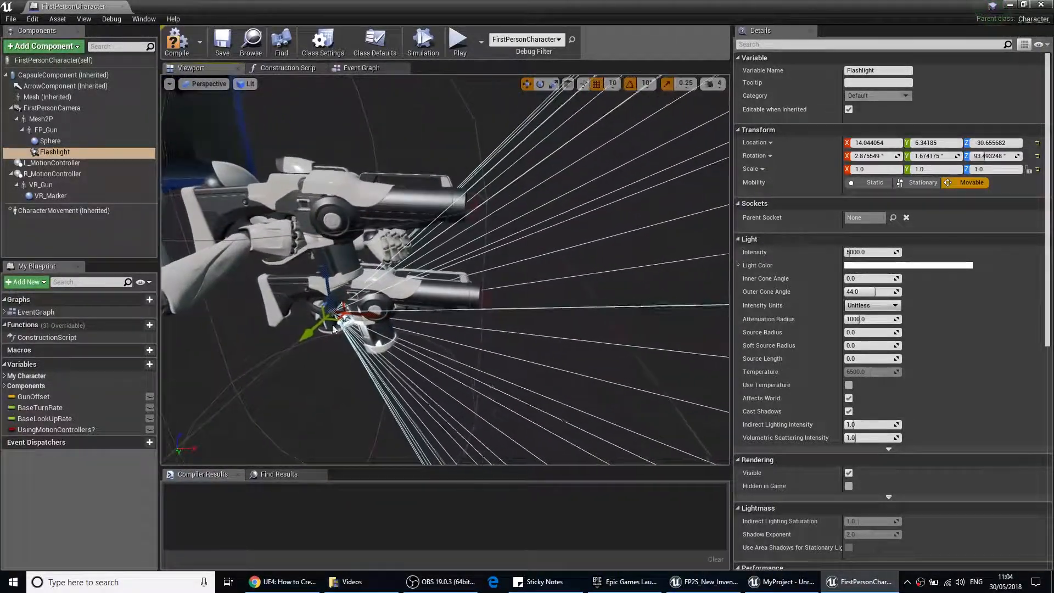
drag(343, 317, 500, 269)
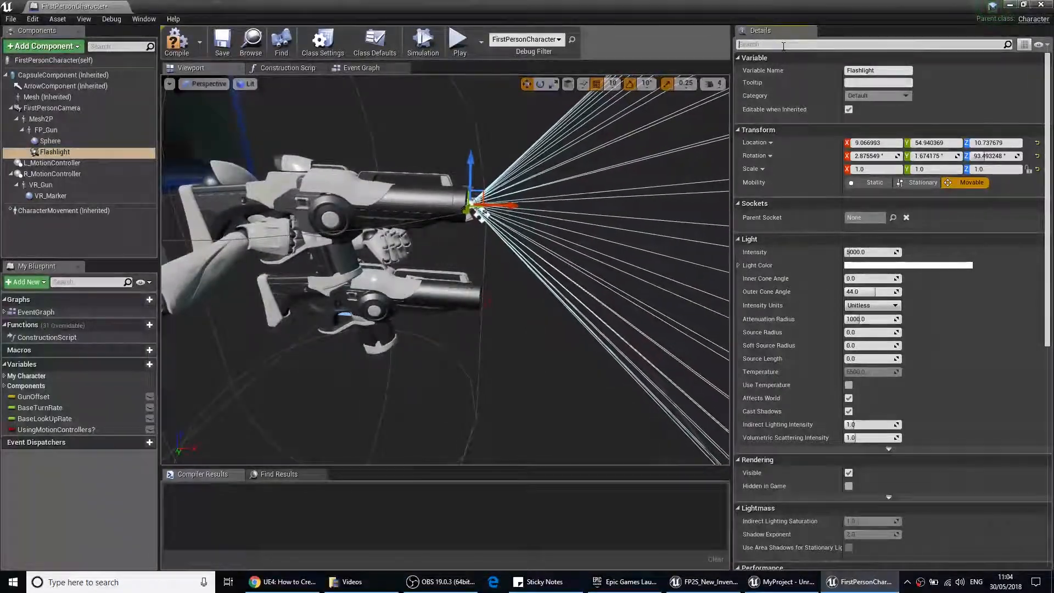
text(Visi)
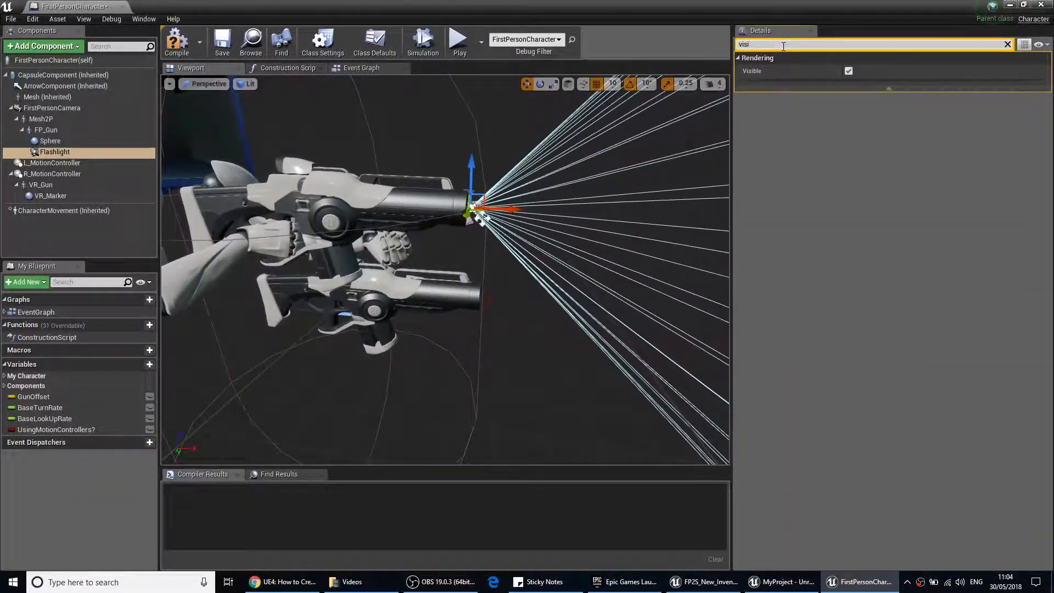
click(847, 70)
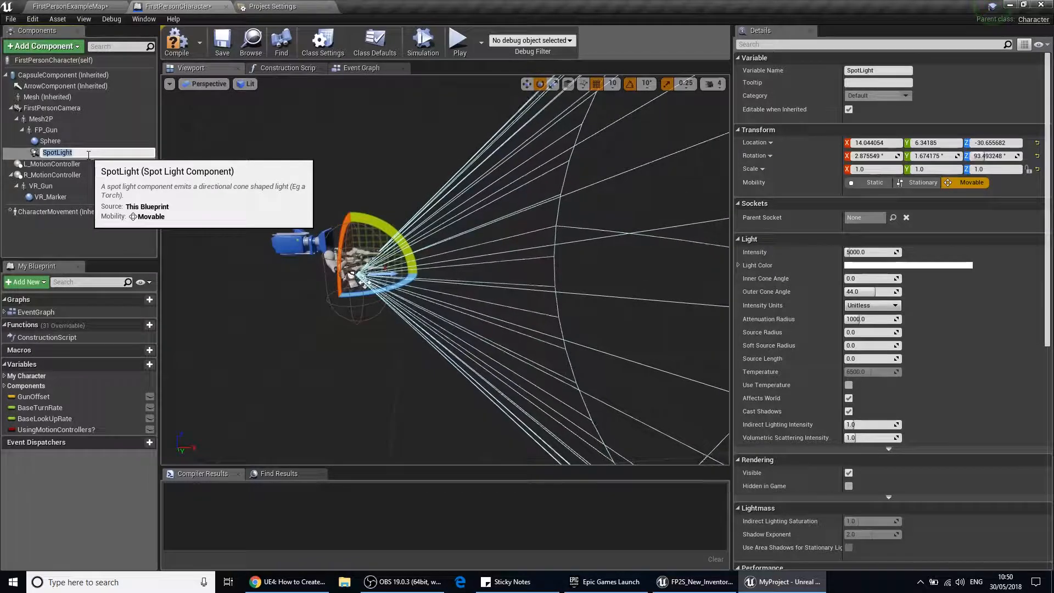
Rename the SpotLight component to Flashlight and return to the FirstPersonExampleMap
text(Flashlight)
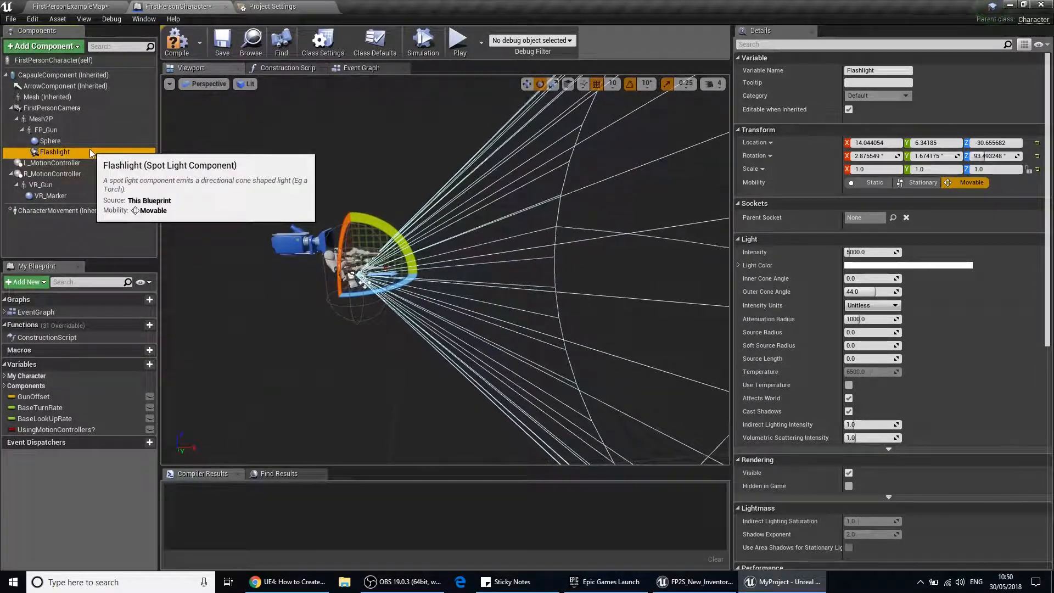
click(72, 5)
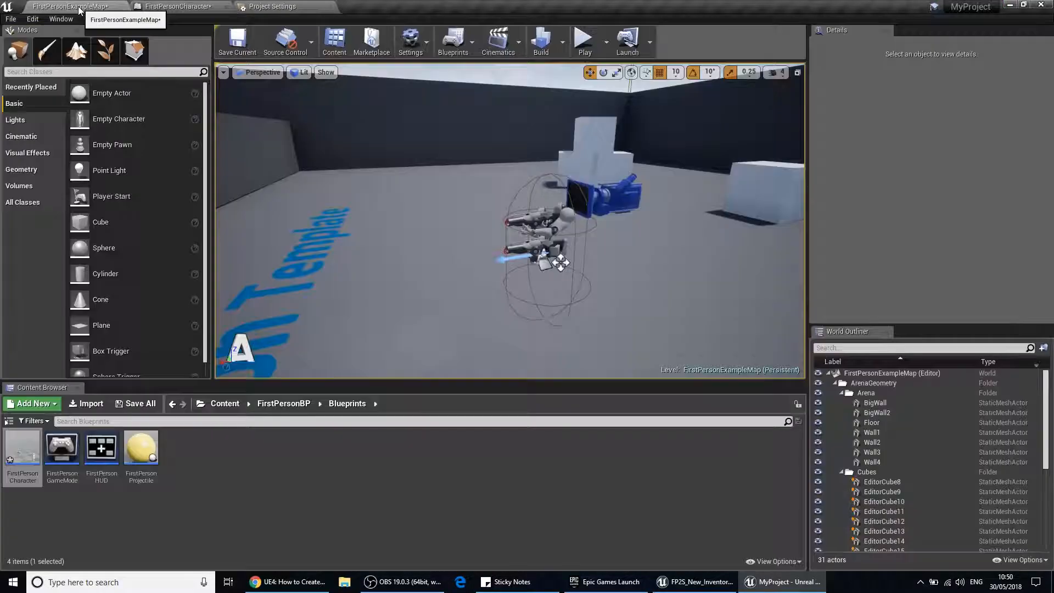
Show the Engine Input page of Project Settings via the Edit menu
click(27, 18)
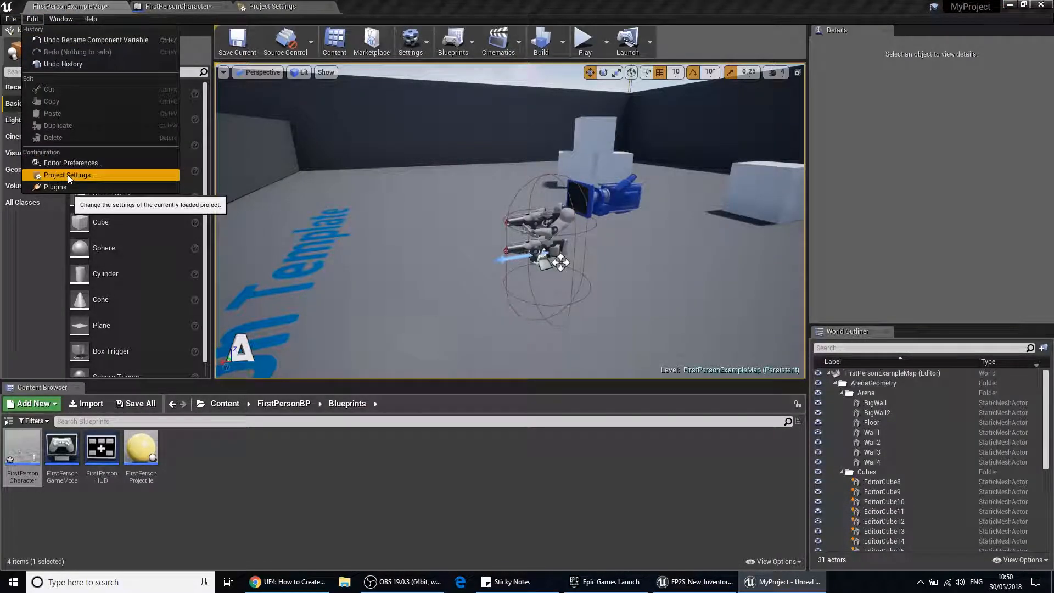
click(69, 175)
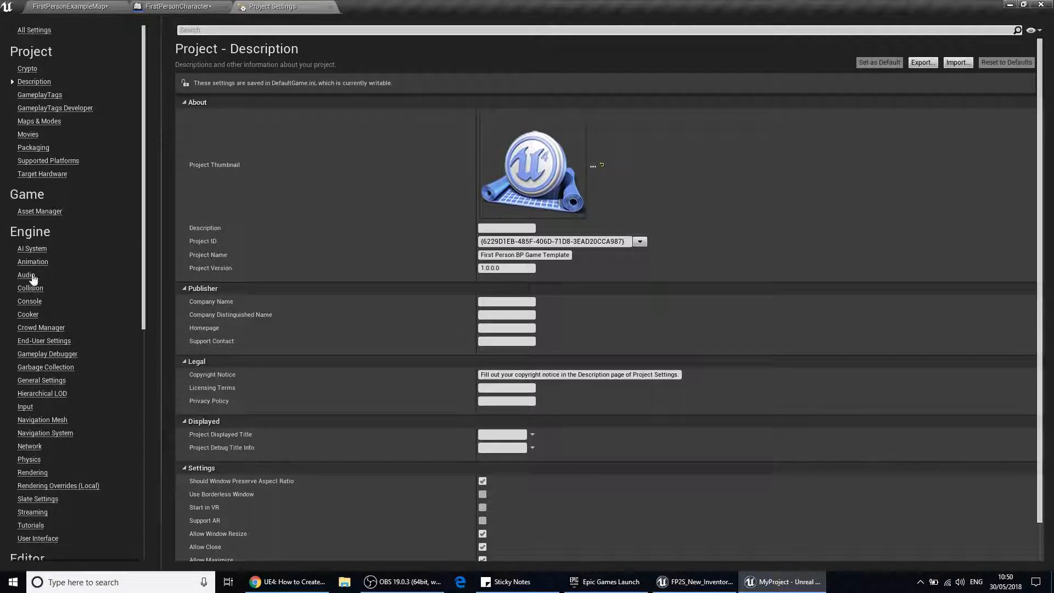
click(26, 407)
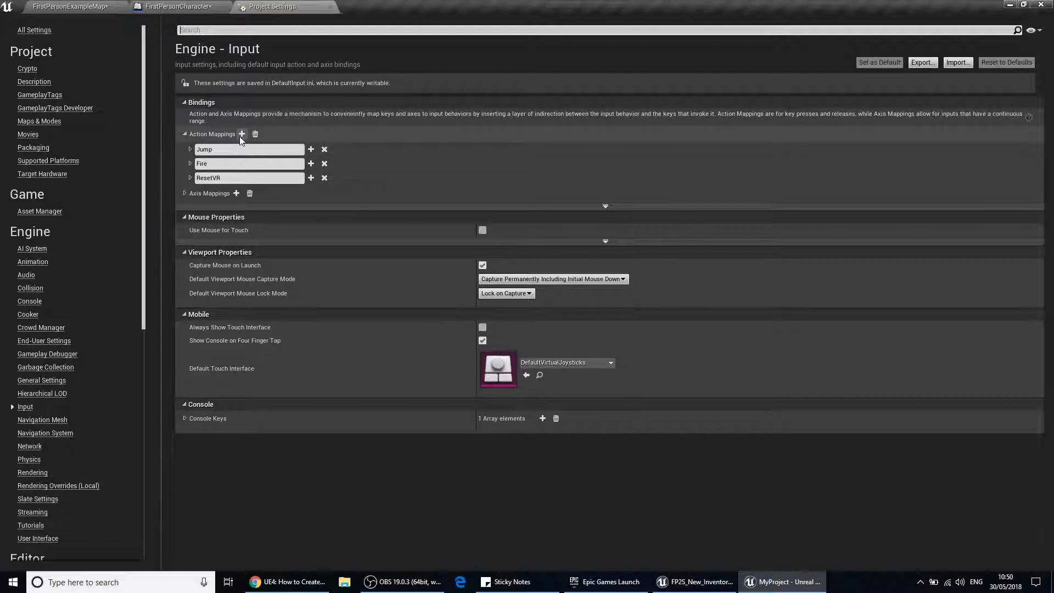
mouse_move(242, 136)
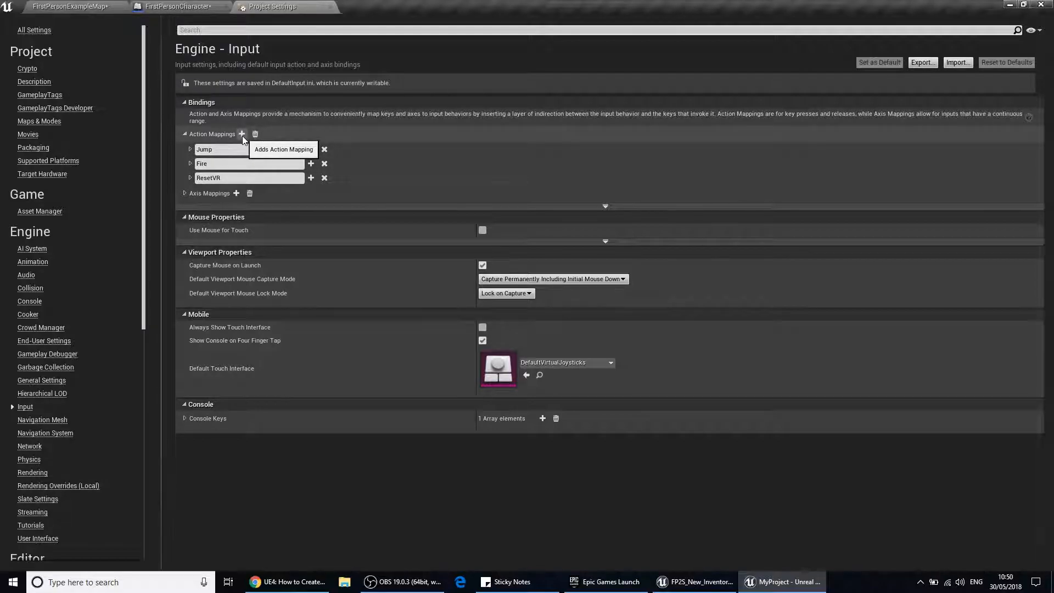
Add a Flashlight action mapping bound to the keyboard Tab key and close Project Settings
click(241, 134)
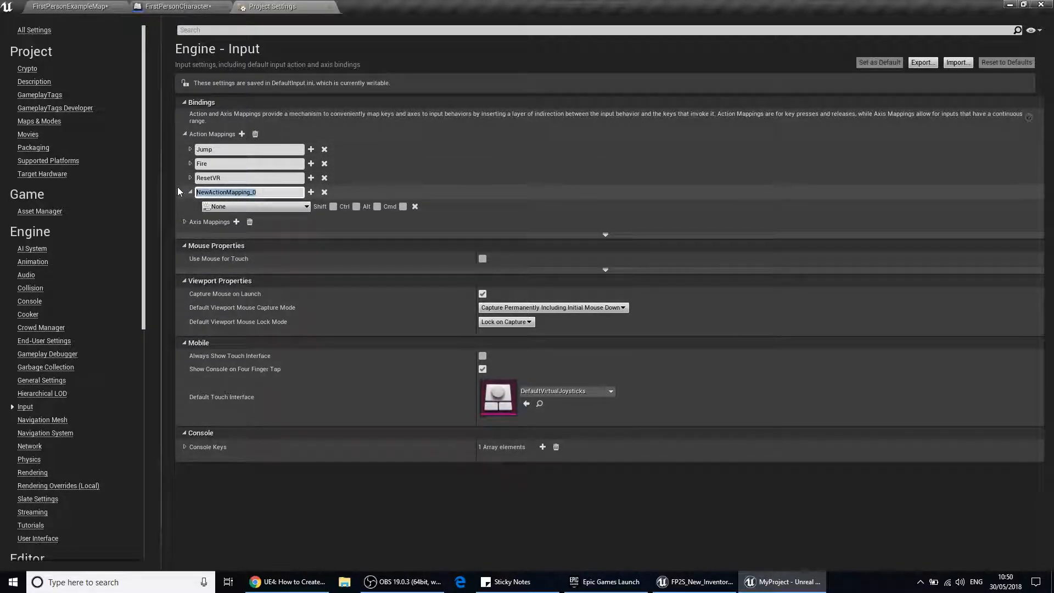
text(Flashlight)
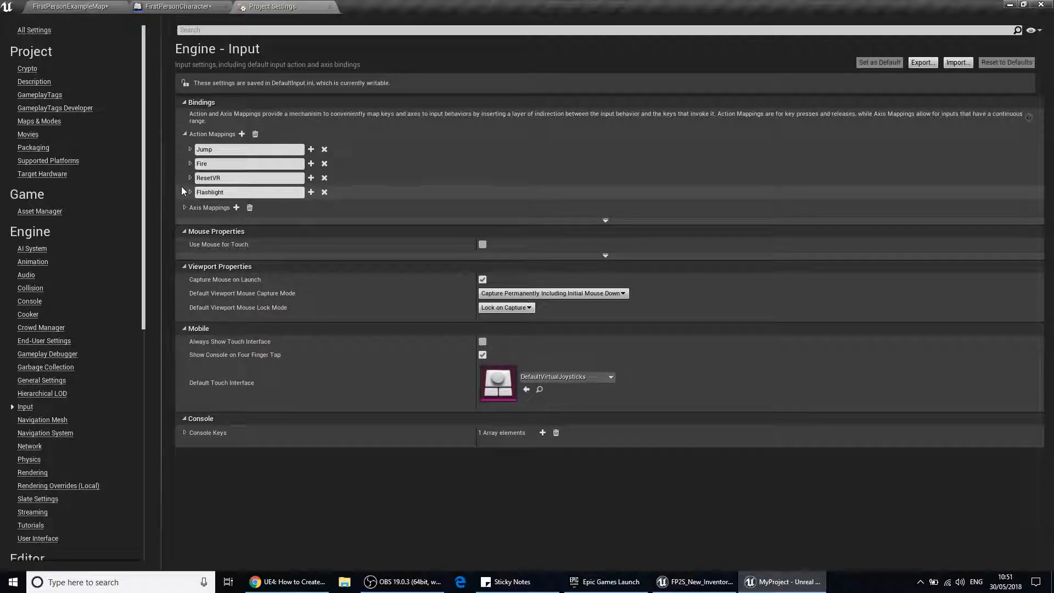
click(190, 193)
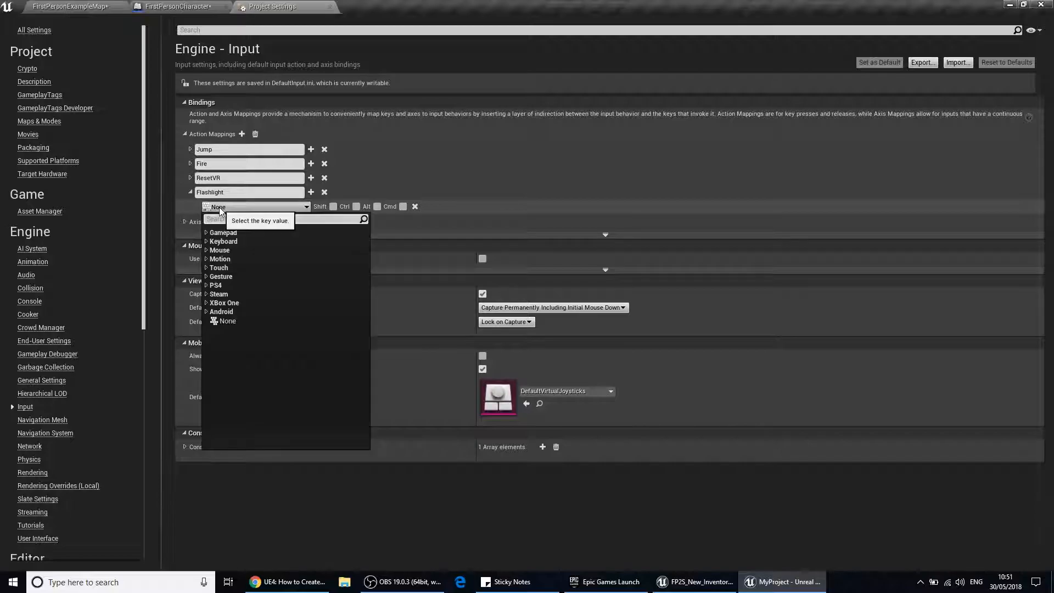
click(222, 240)
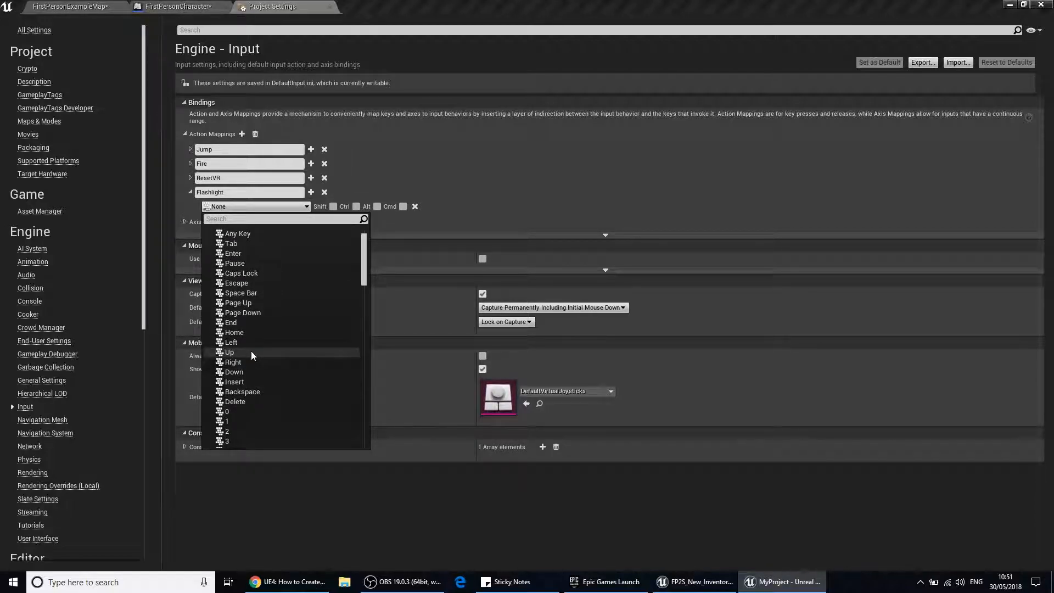
click(233, 252)
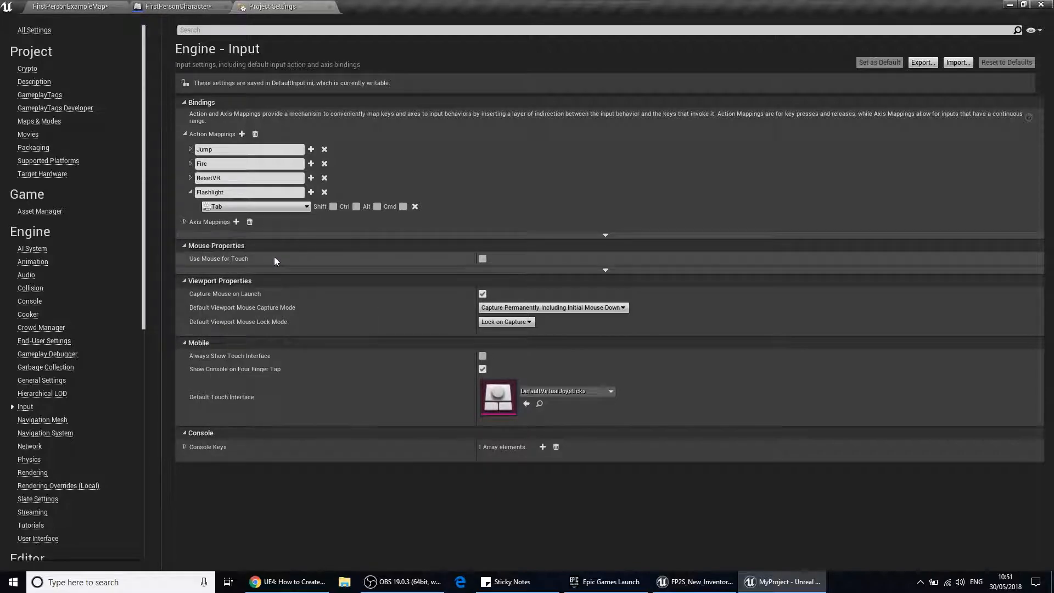
mouse_move(283, 254)
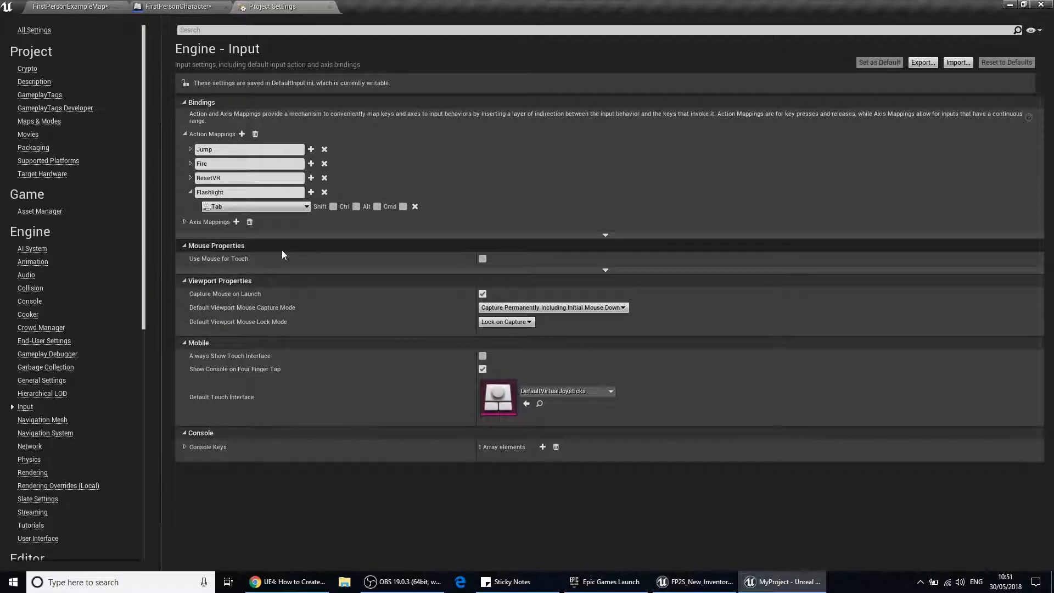
mouse_move(272, 258)
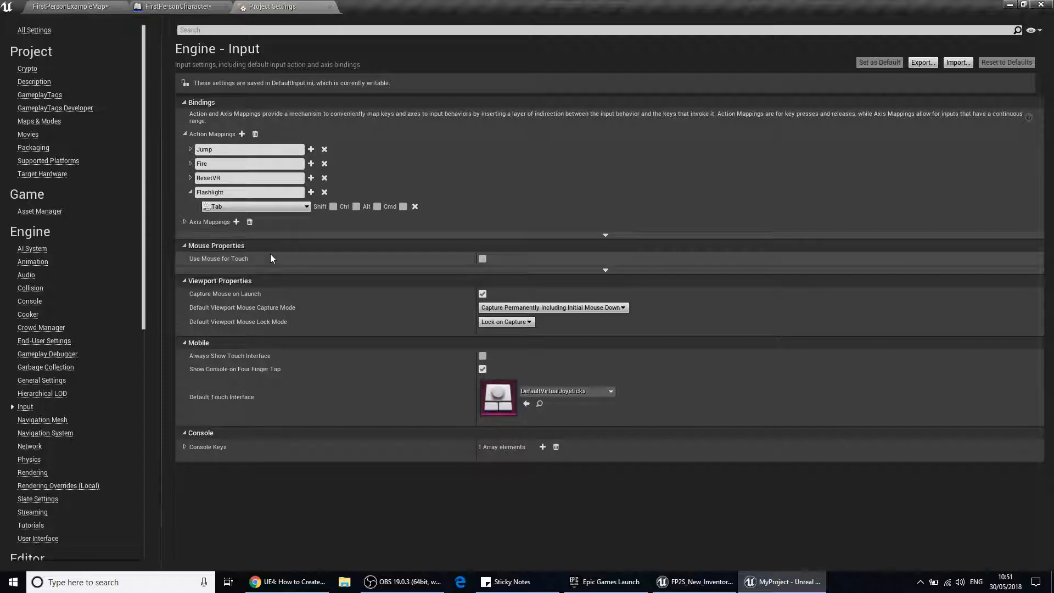
mouse_move(314, 7)
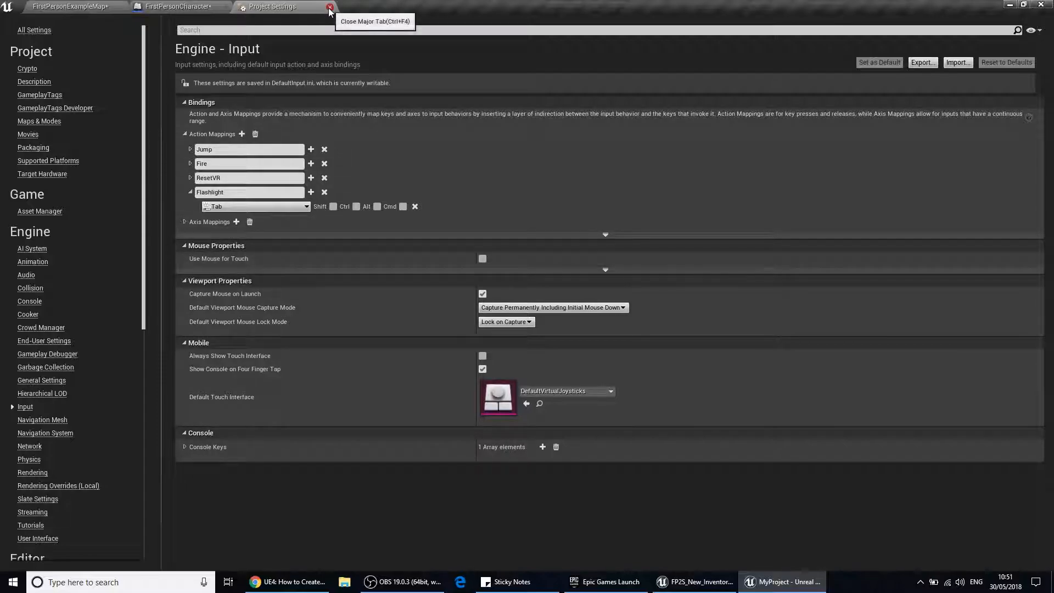
click(330, 6)
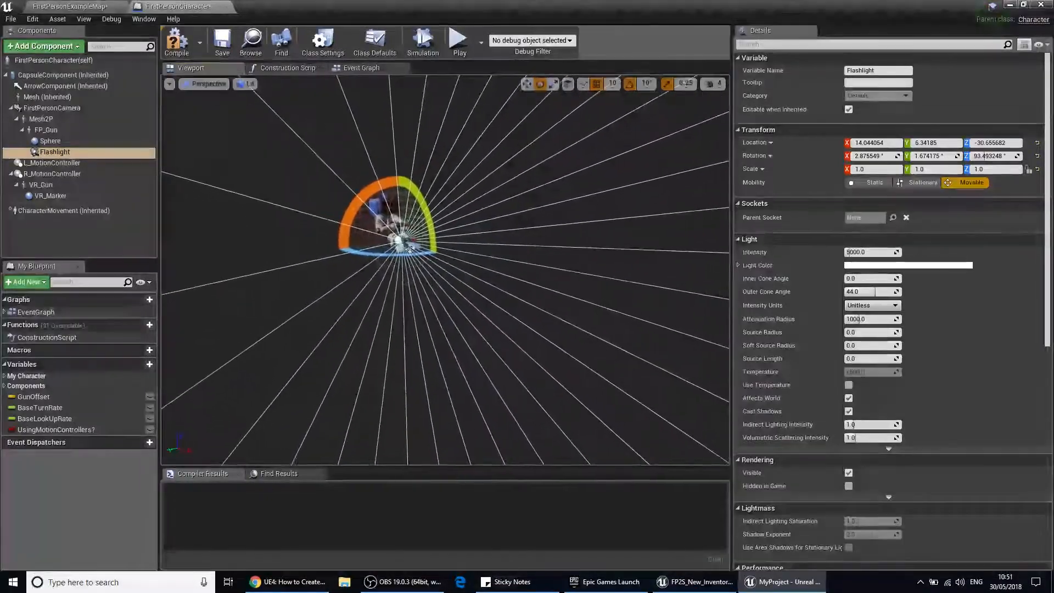
mouse_move(363, 68)
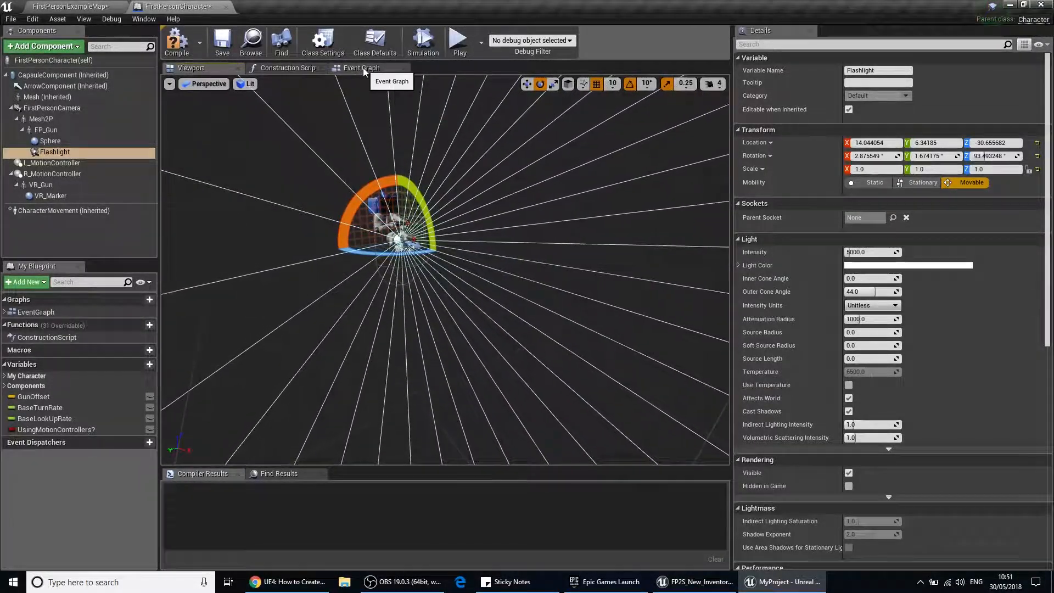
Place an InputAction Flashlight event node in the character's Event Graph
click(360, 68)
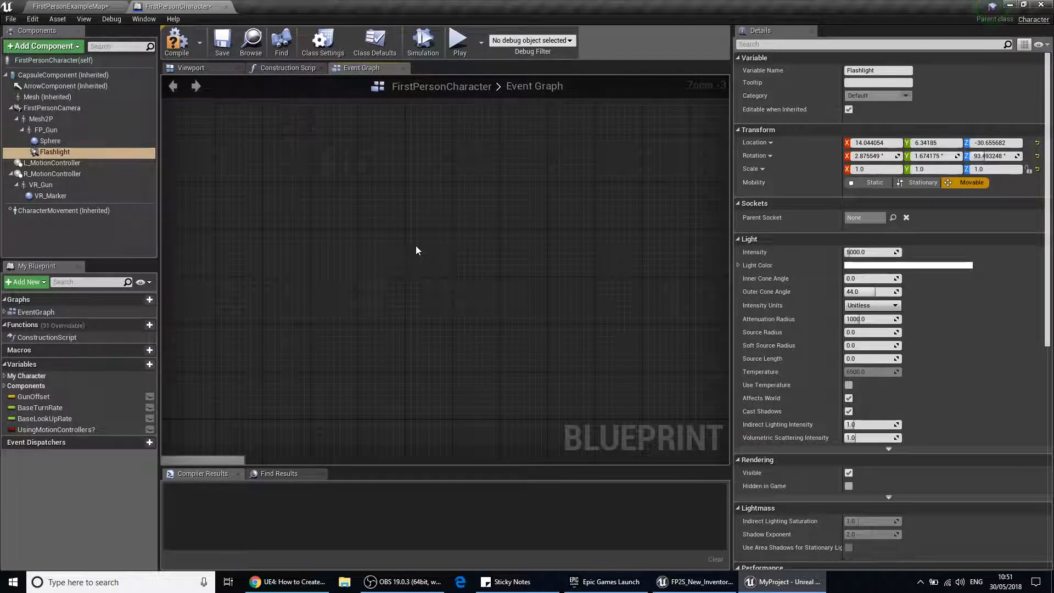
right_click(417, 250)
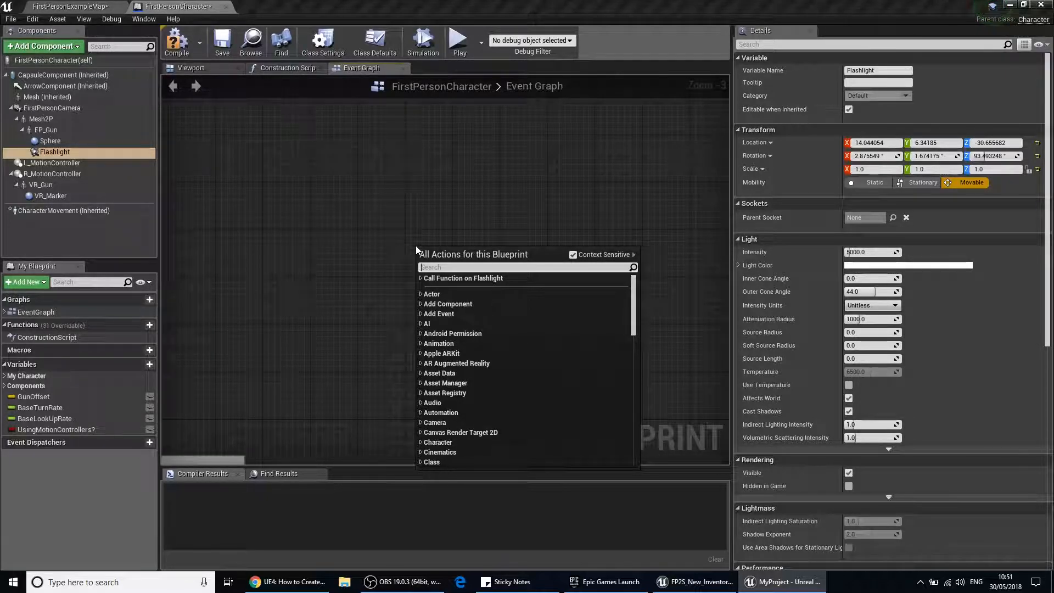
text(flashlight)
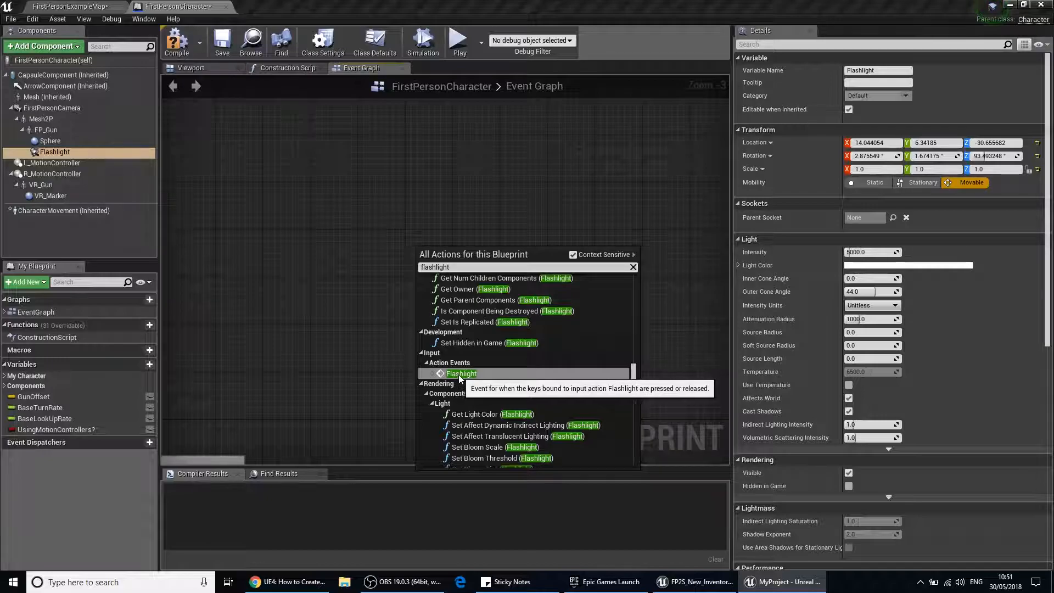
click(461, 373)
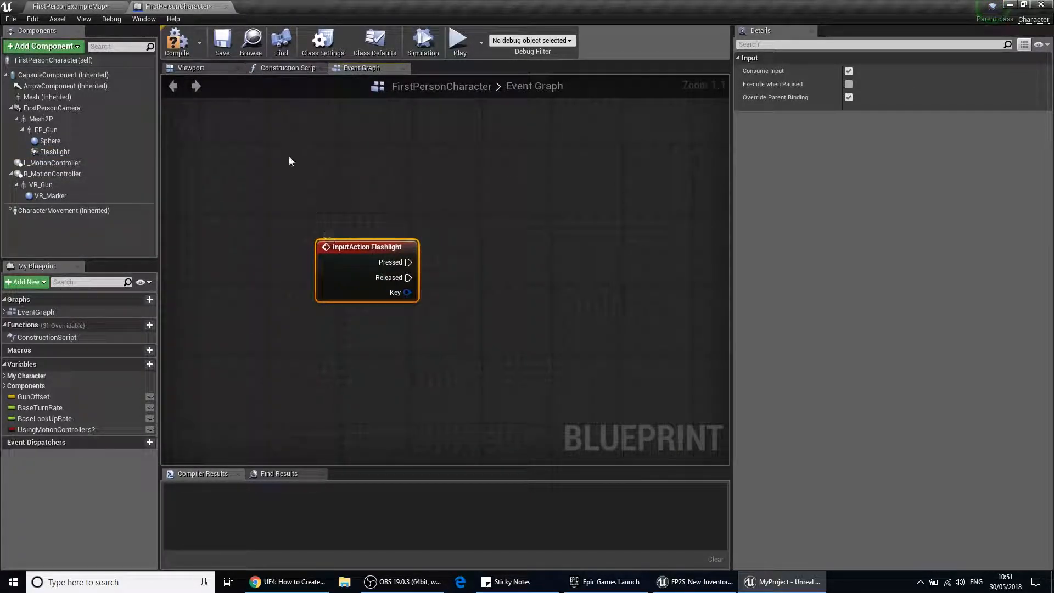
mouse_move(476, 297)
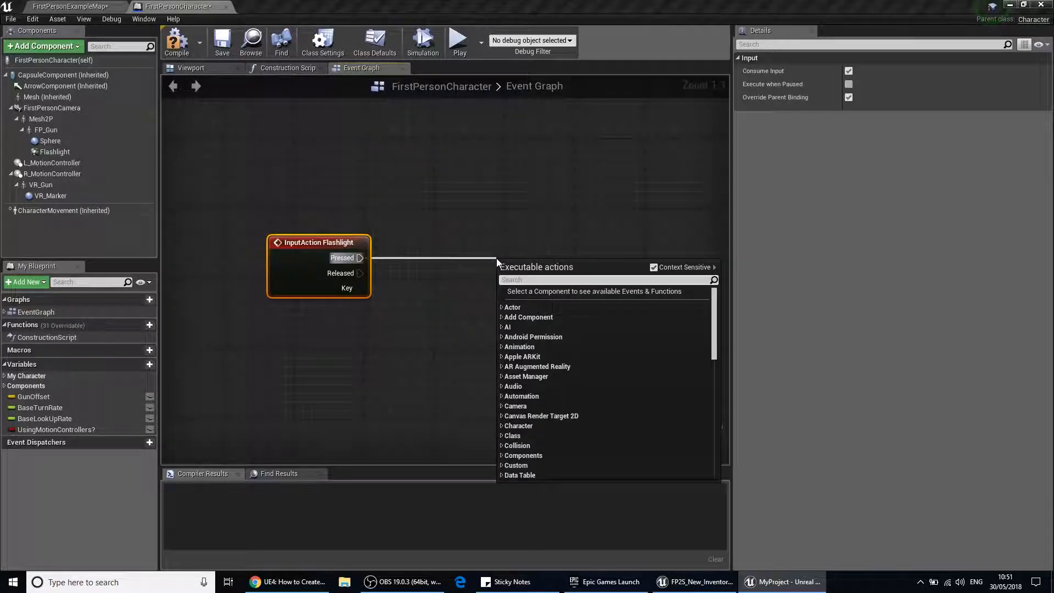
Wire Pressed to Toggle Visibility (Flashlight), compile and save, then play the level
text(toggle visi)
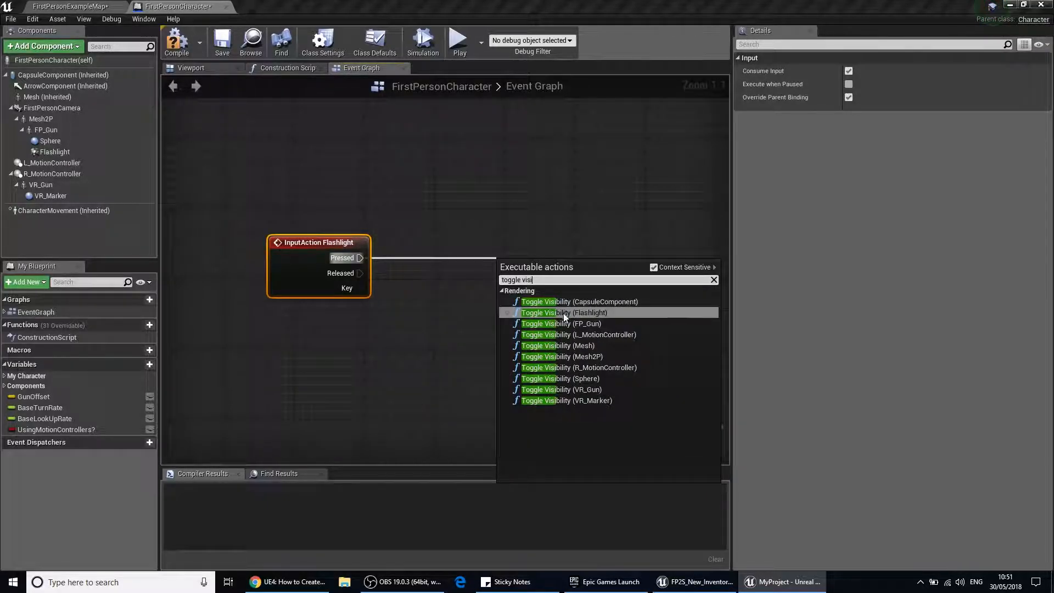
mouse_move(579, 312)
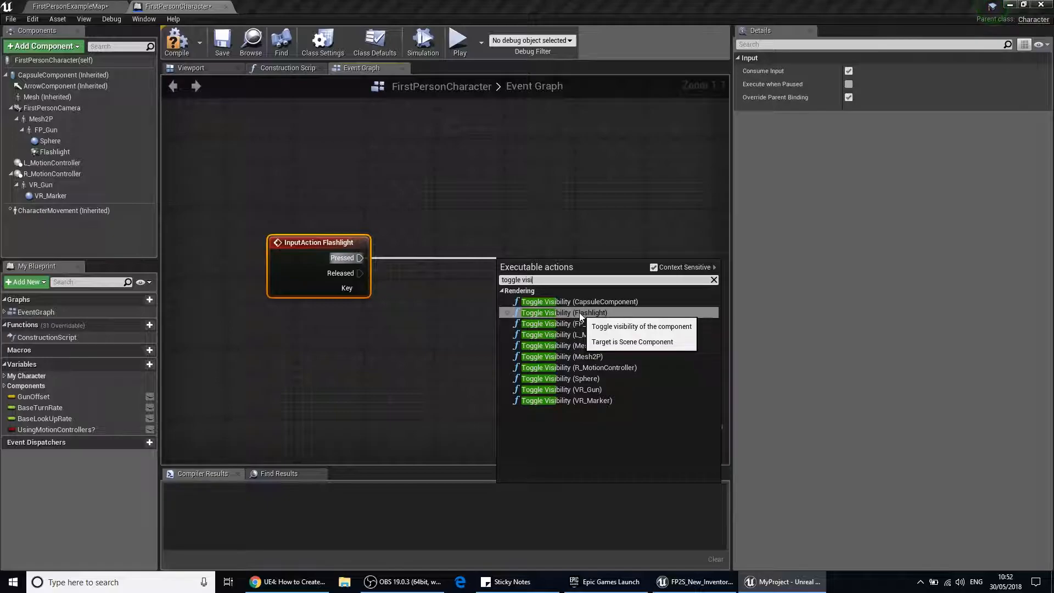
click(565, 311)
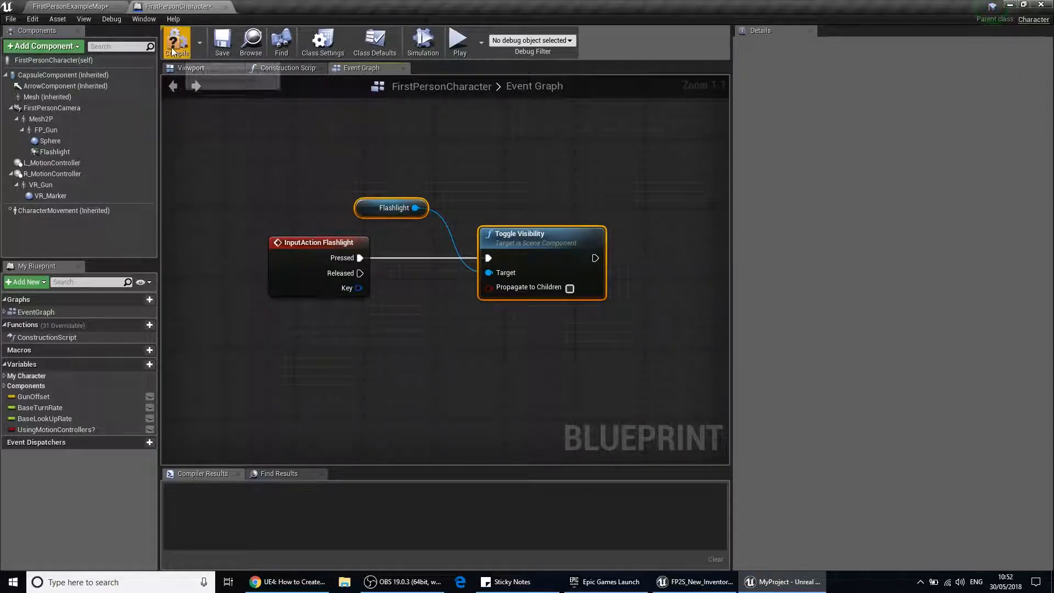
click(177, 41)
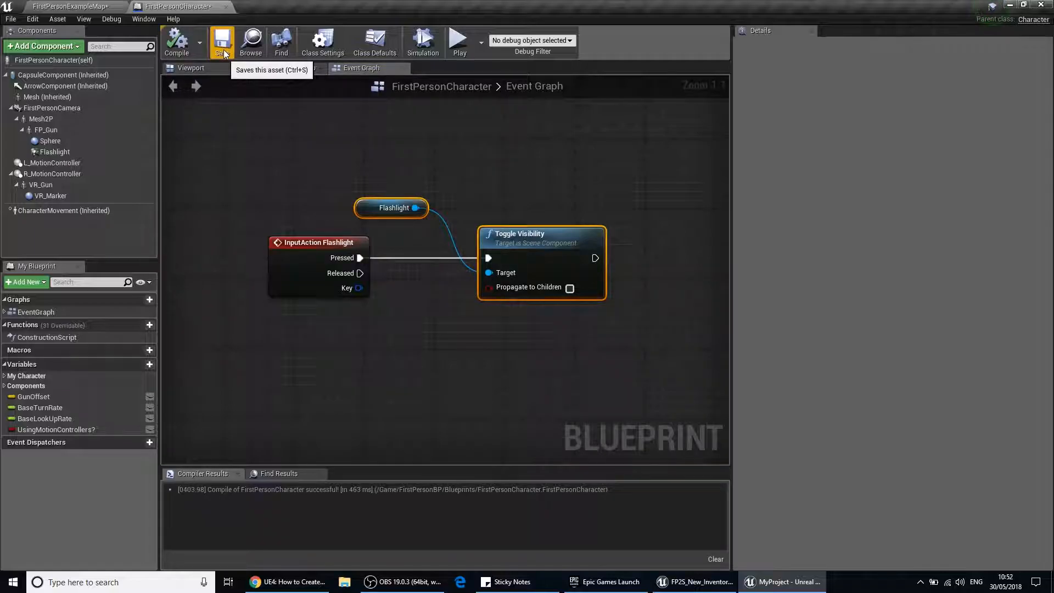
click(61, 6)
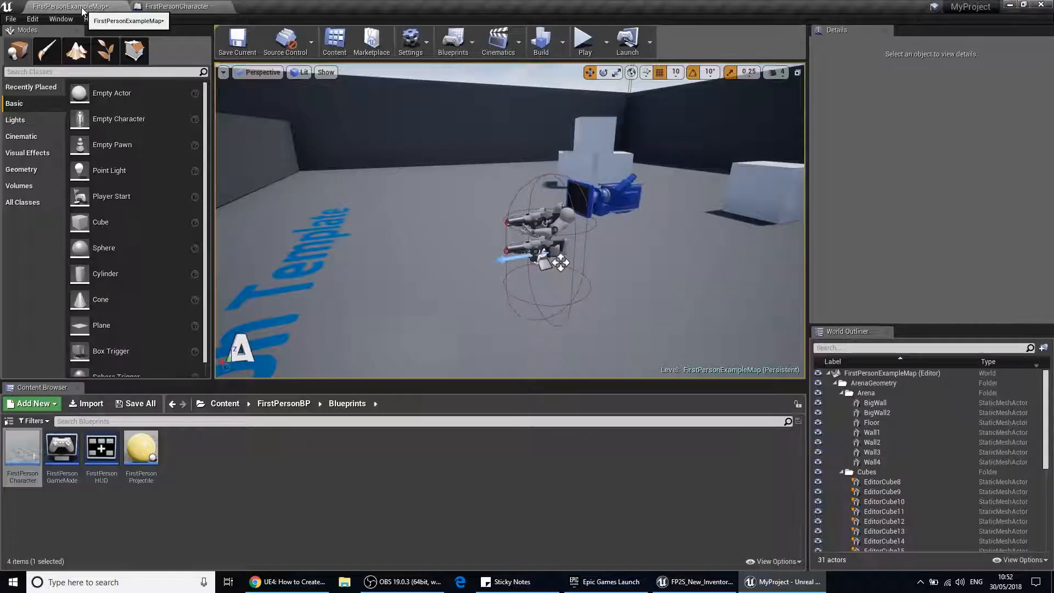
click(585, 38)
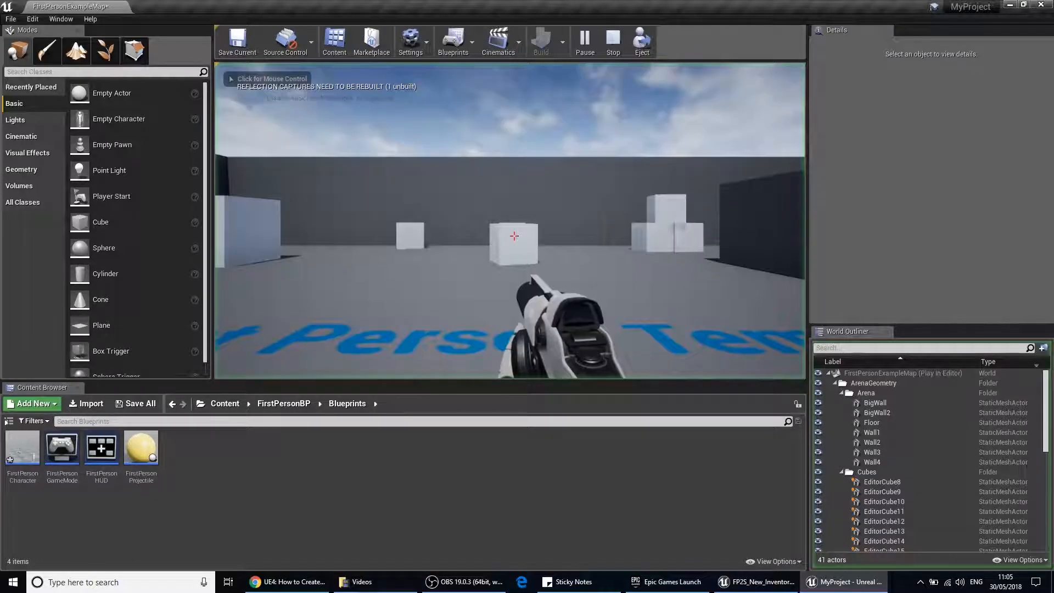